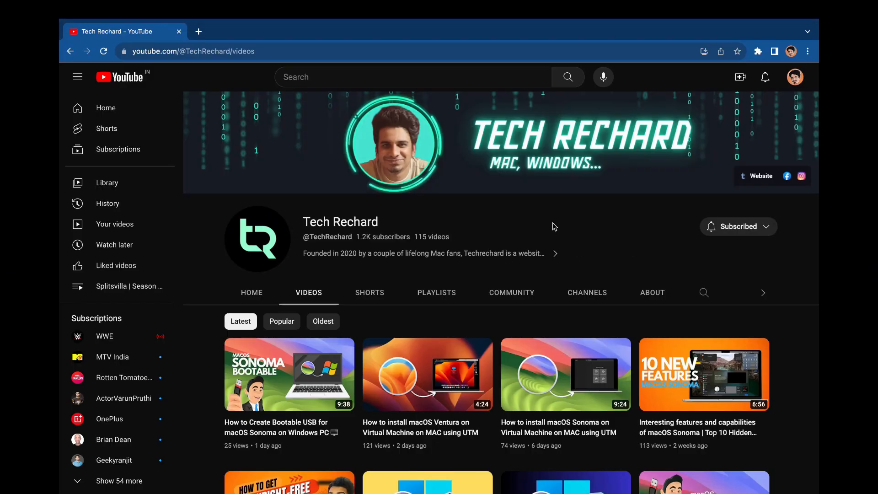
Locate and open the macOS Ventura installer database article on techrechard.com.
{"action": "scroll", "scroll_direction": "down", "scroll_amount": 3}
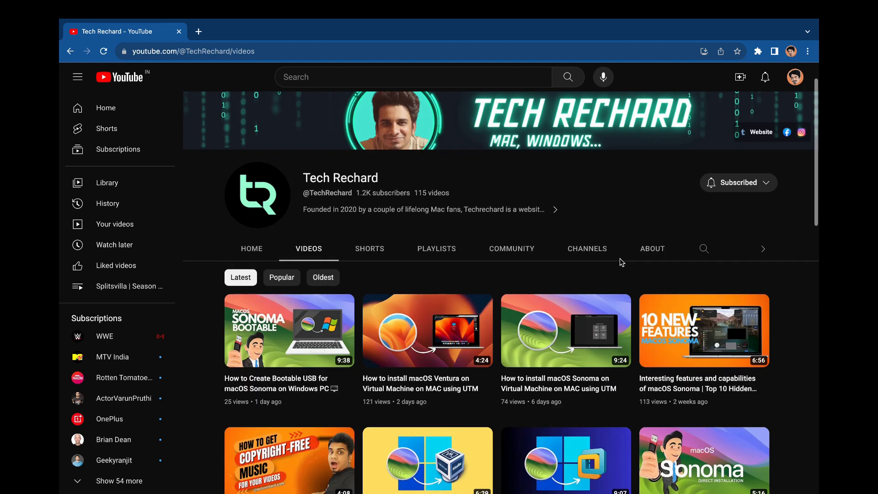
{"action": "scroll", "scroll_direction": "down", "scroll_amount": 3}
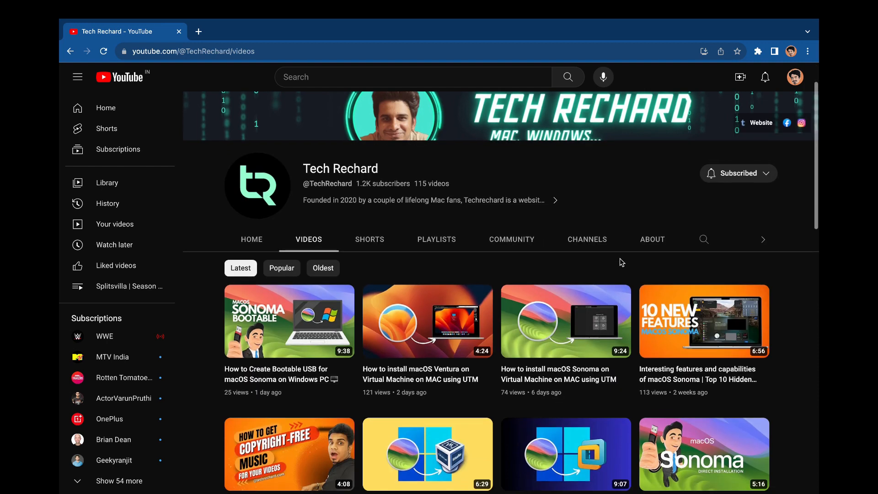
{"action": "scroll", "scroll_direction": "down", "scroll_amount": 3}
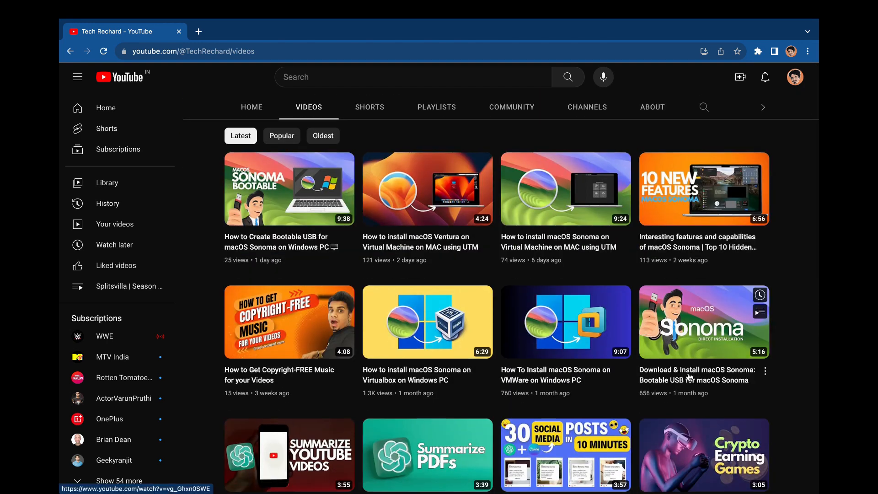
{"action": "scroll", "scroll_direction": "down", "scroll_amount": 3}
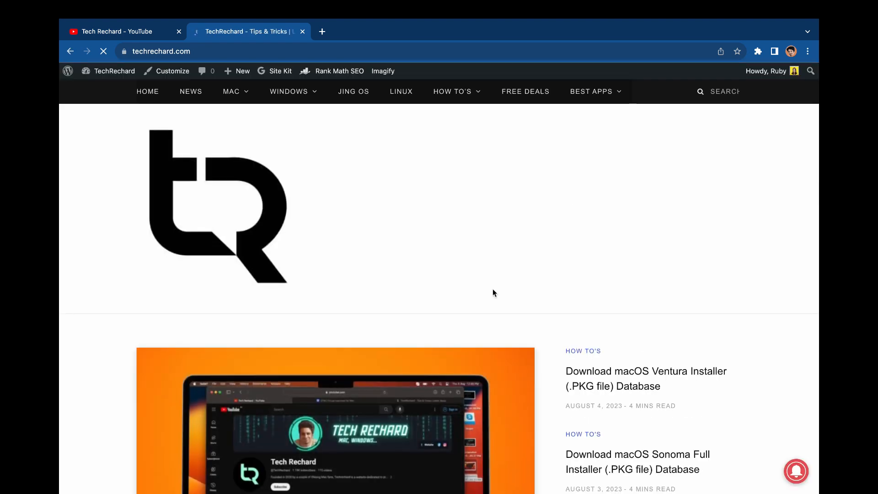
{"action": "left_click", "coordinate": [646, 379]}
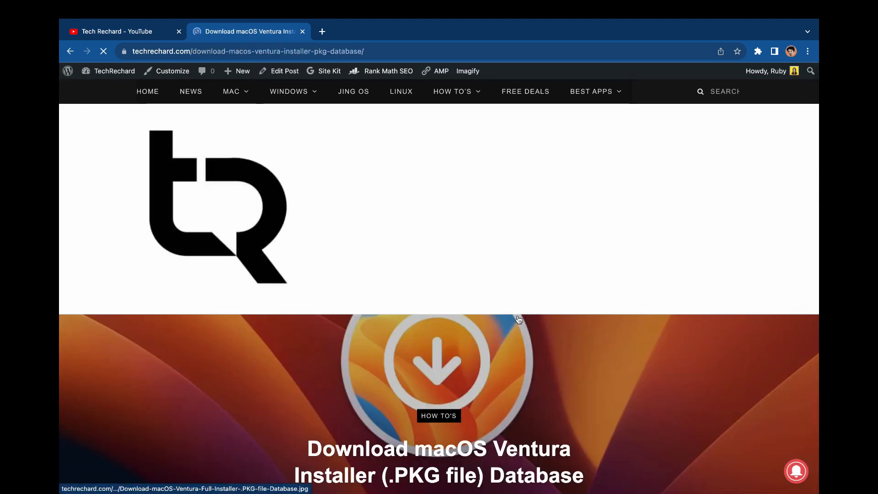
Download an InstallAssistant.pkg from the article's table, saving it to the Desktop.
{"action": "scroll", "scroll_direction": "down", "scroll_amount": 3}
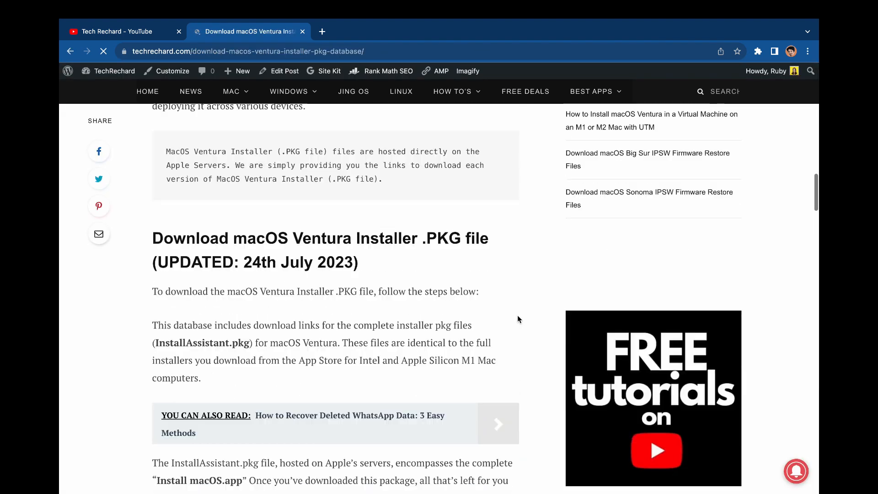
{"action": "scroll", "scroll_direction": "down", "scroll_amount": 3}
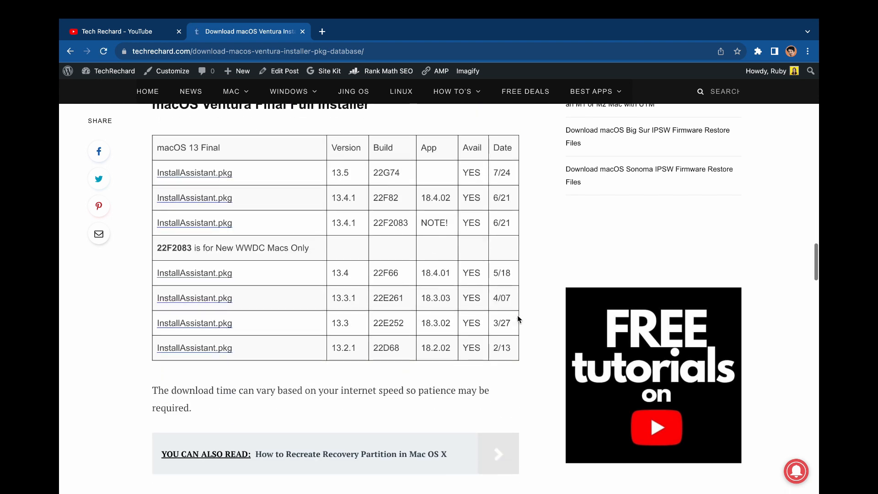
{"action": "mouse_move", "coordinate": [187, 362]}
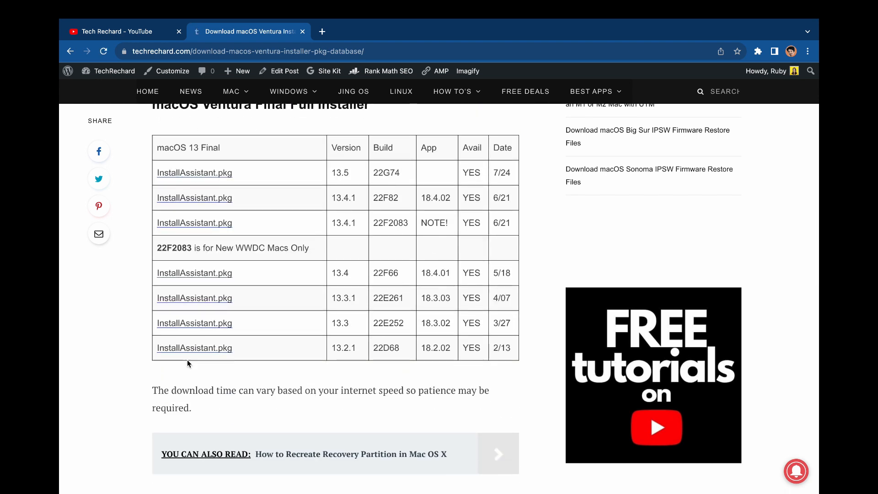
{"action": "left_click", "coordinate": [195, 172]}
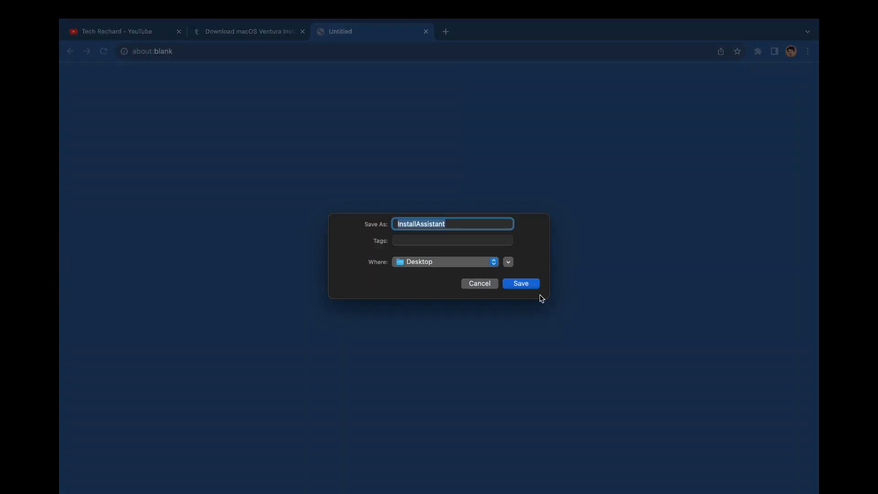
{"action": "left_click", "coordinate": [520, 282]}
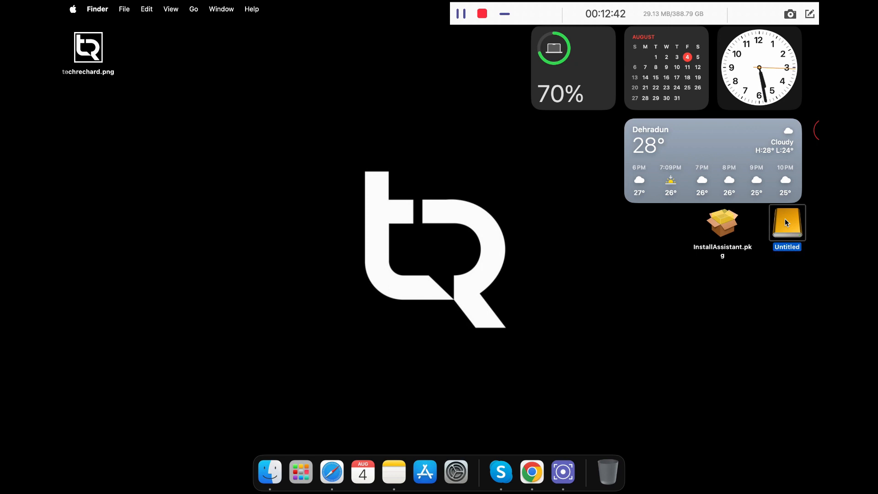
Launch the InstallAssistant.pkg installer from the Desktop and move past its introduction.
{"action": "double_click", "coordinate": [786, 222]}
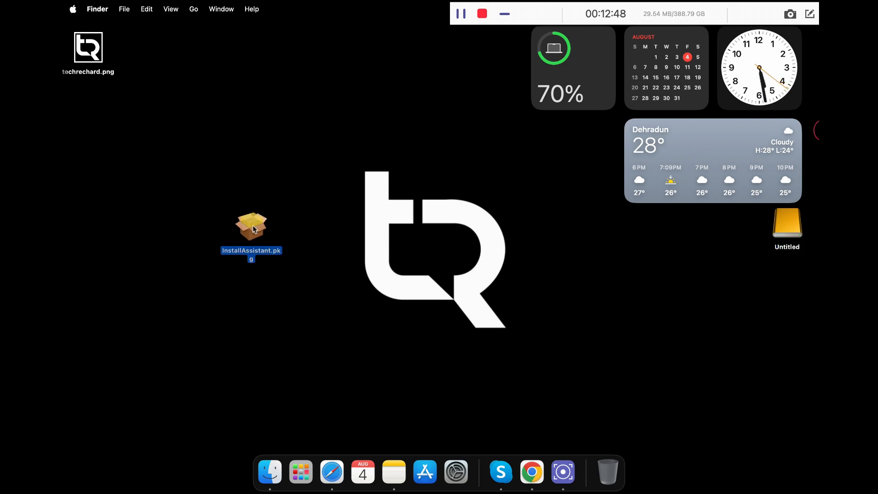
{"action": "double_click", "coordinate": [251, 226]}
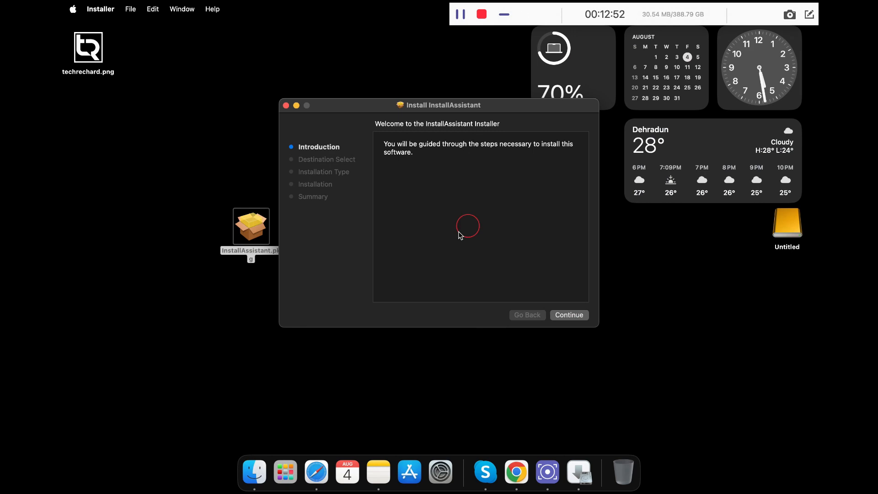
{"action": "left_click", "coordinate": [569, 314]}
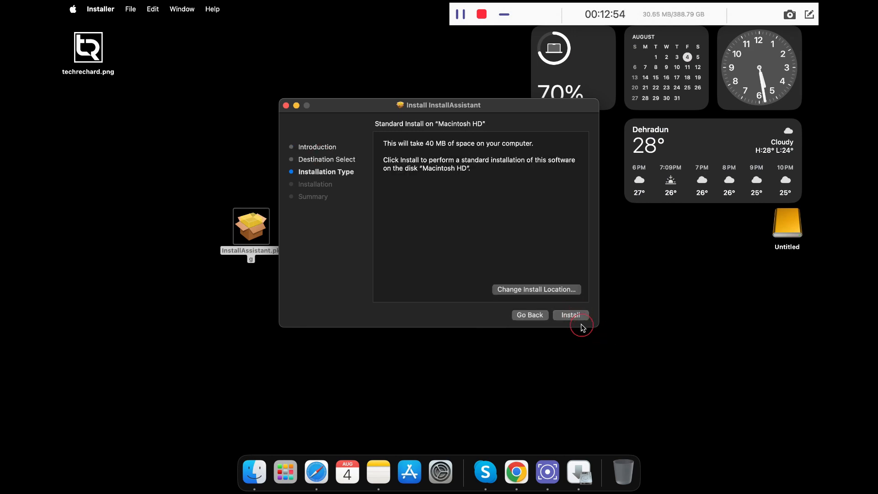
Install onto Macintosh HD, authorising with the account password, and close the finished installer.
{"action": "left_click", "coordinate": [571, 315]}
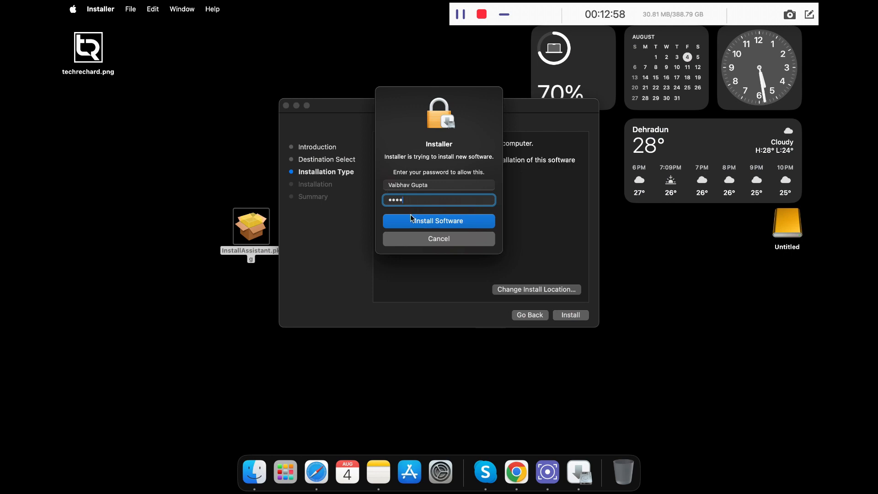
{"action": "left_click", "coordinate": [438, 220]}
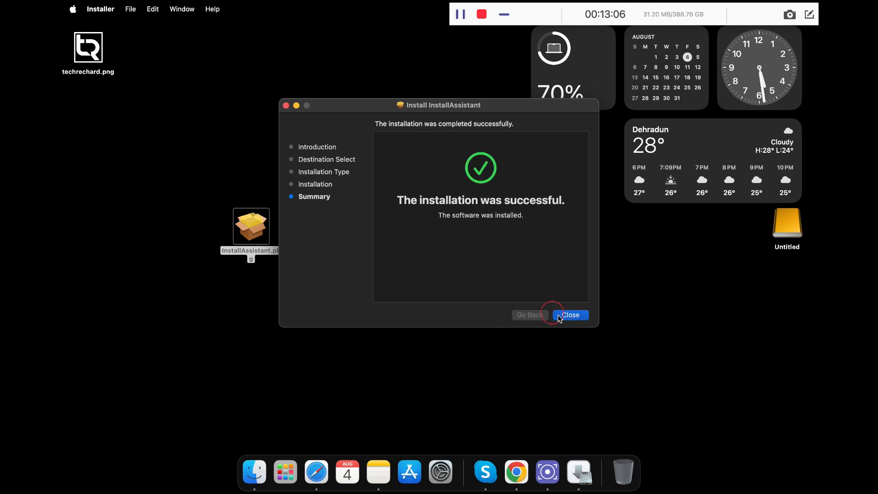
{"action": "left_click", "coordinate": [570, 314]}
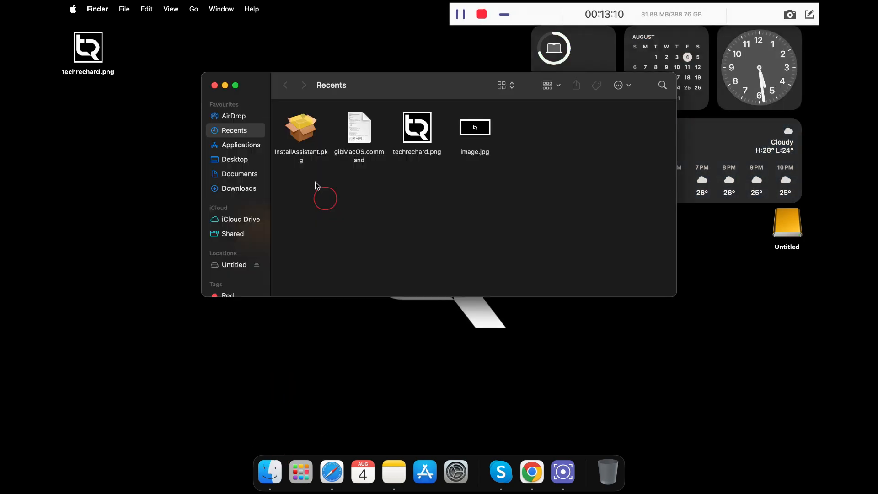
Show the Install macOS Ventura app's package contents from the Applications folder.
{"action": "left_click", "coordinate": [242, 145]}
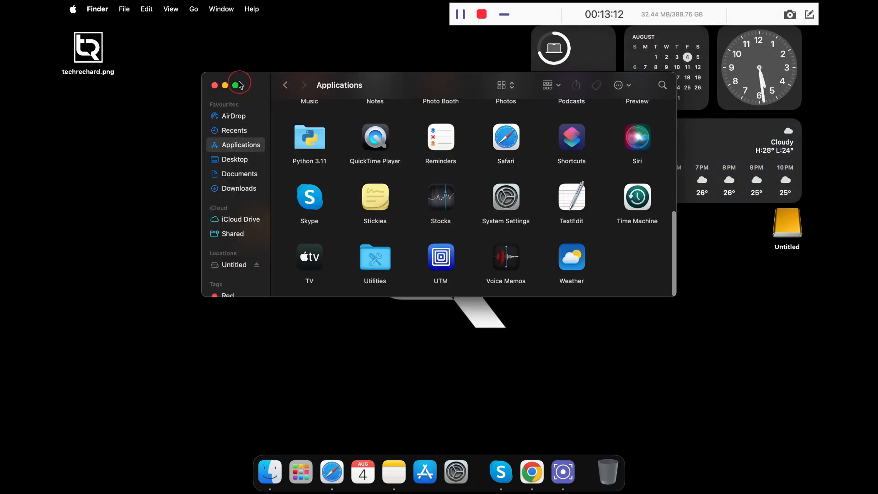
{"action": "left_click", "coordinate": [237, 85]}
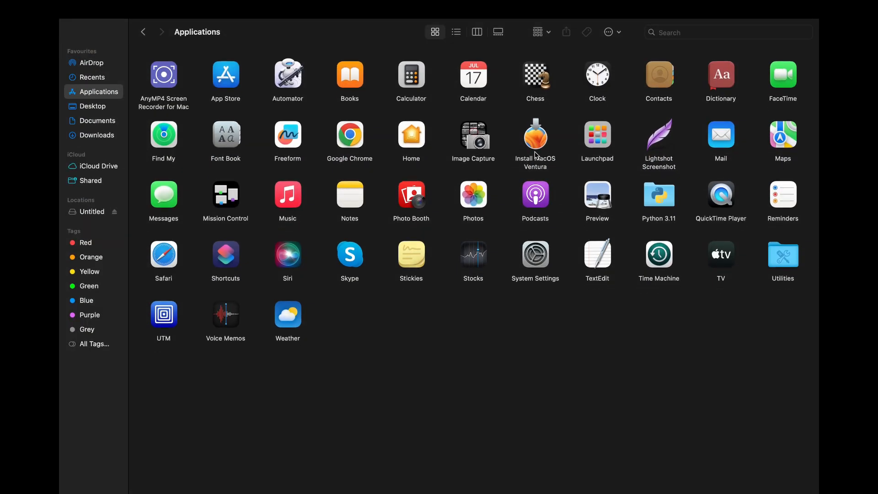
{"action": "right_click", "coordinate": [534, 135]}
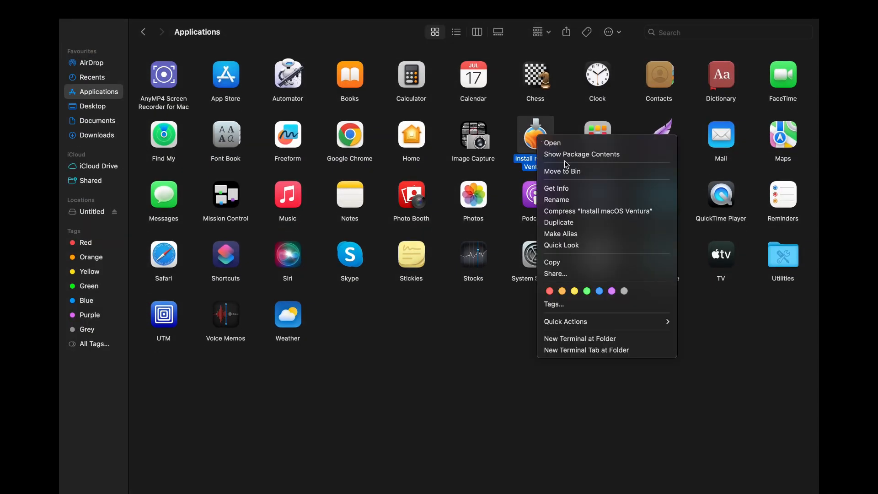
{"action": "left_click", "coordinate": [581, 154]}
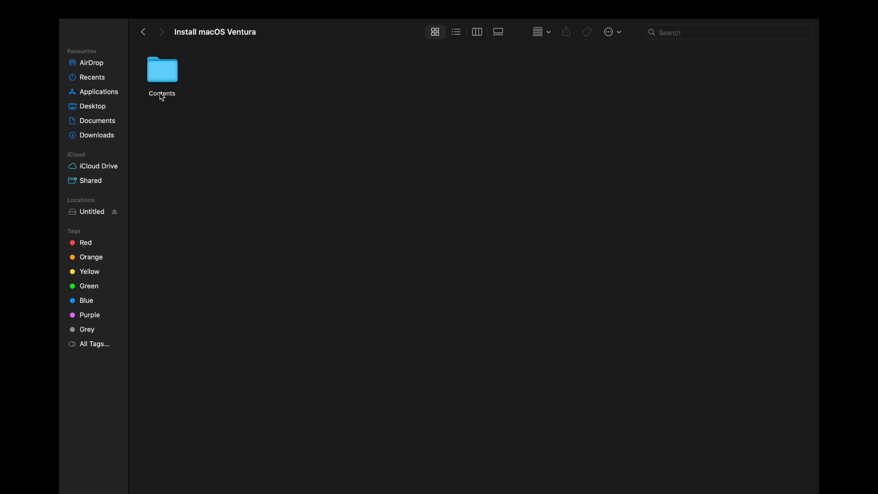
Open Contents then Resources to reach the createinstallmedia tool.
{"action": "left_click", "coordinate": [161, 70]}
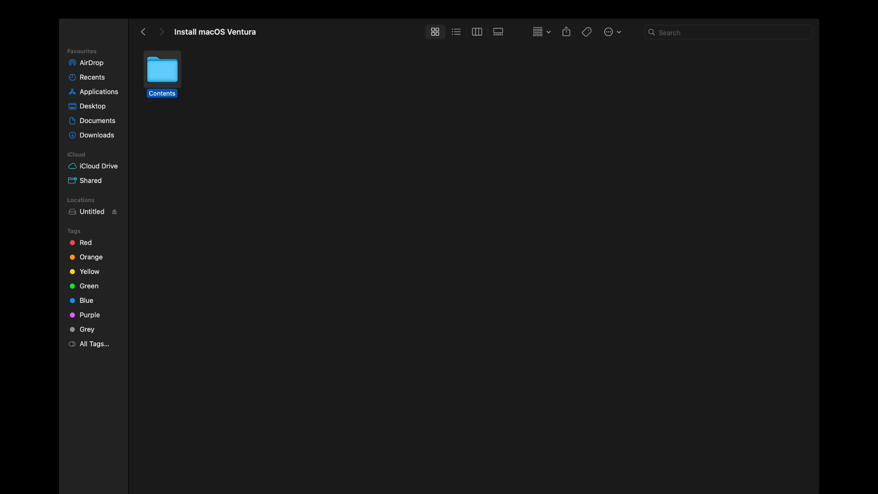
{"action": "double_click", "coordinate": [161, 69]}
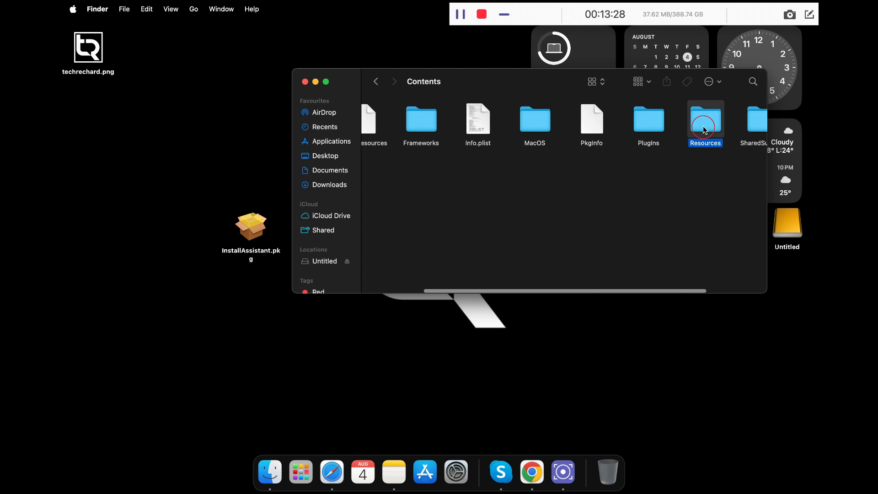
{"action": "double_click", "coordinate": [706, 118]}
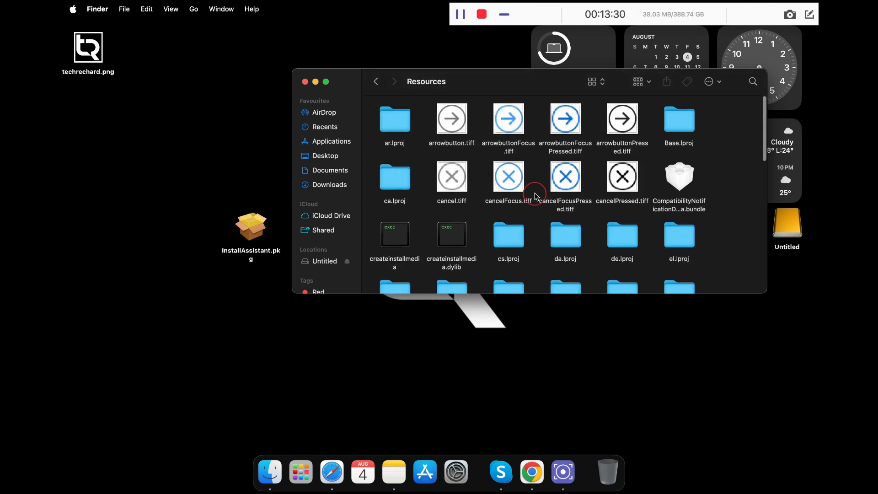
{"action": "scroll", "scroll_direction": "down", "scroll_amount": 3}
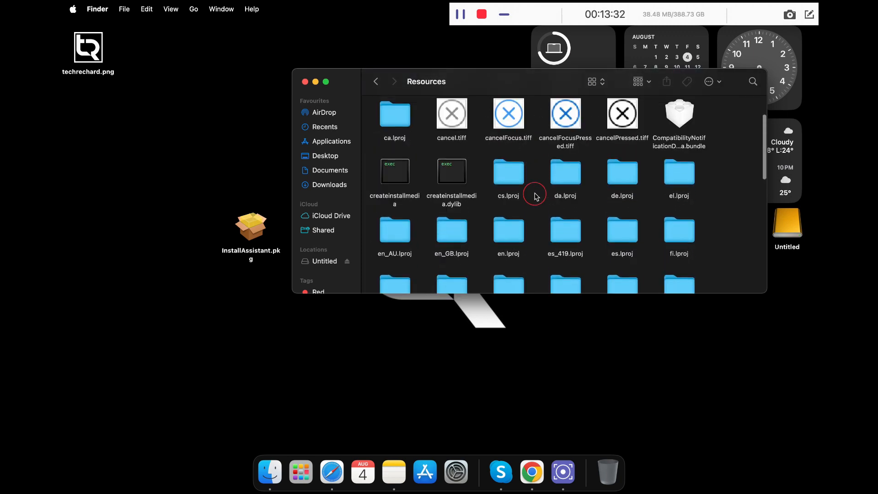
{"action": "left_click", "coordinate": [394, 172]}
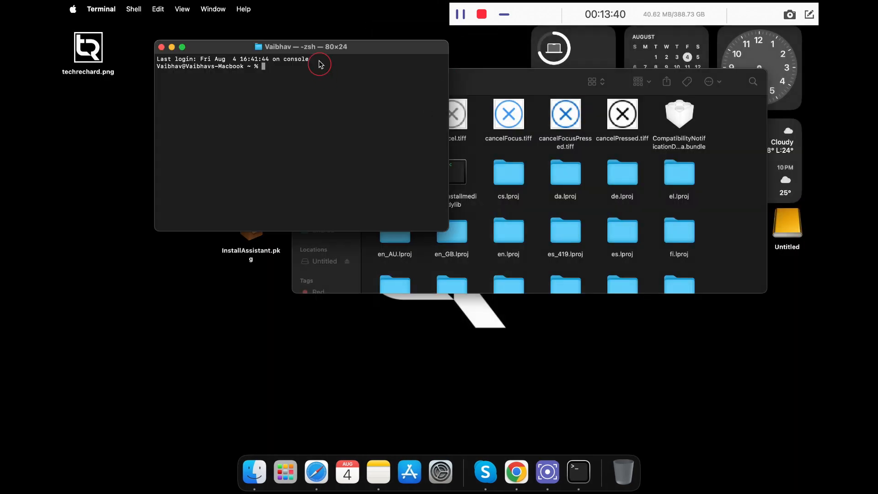
Build the sudo createinstallmedia command with the dragged-in tool path and --volume /Volumes/Untitled.
{"action": "left_click_drag", "start_coordinate": [302, 47], "coordinate": [409, 235]}
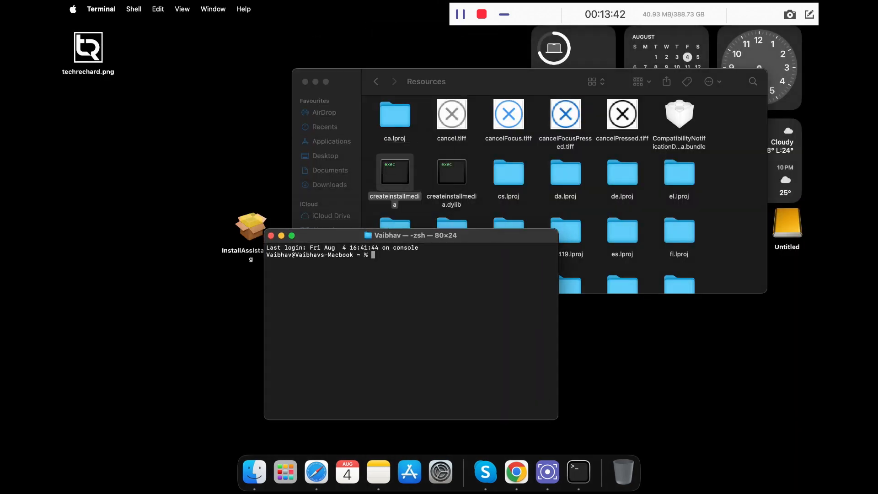
{"action": "type", "text": "su"}
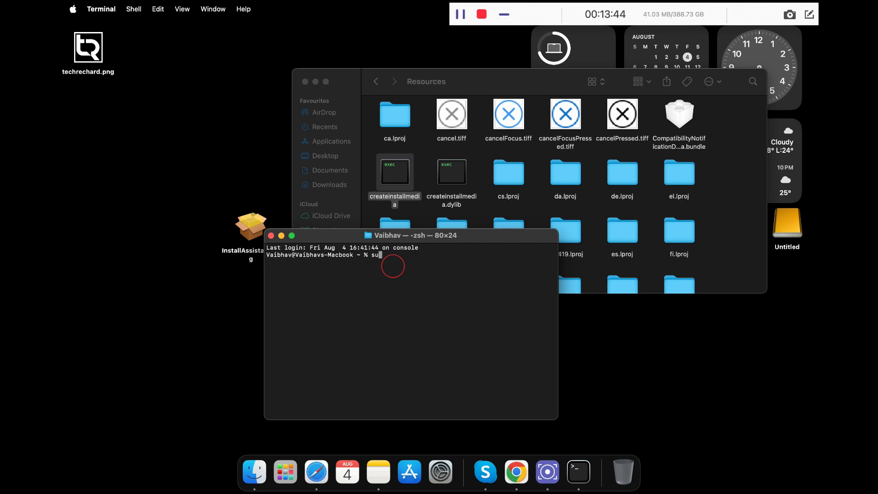
{"action": "type", "text": "do"}
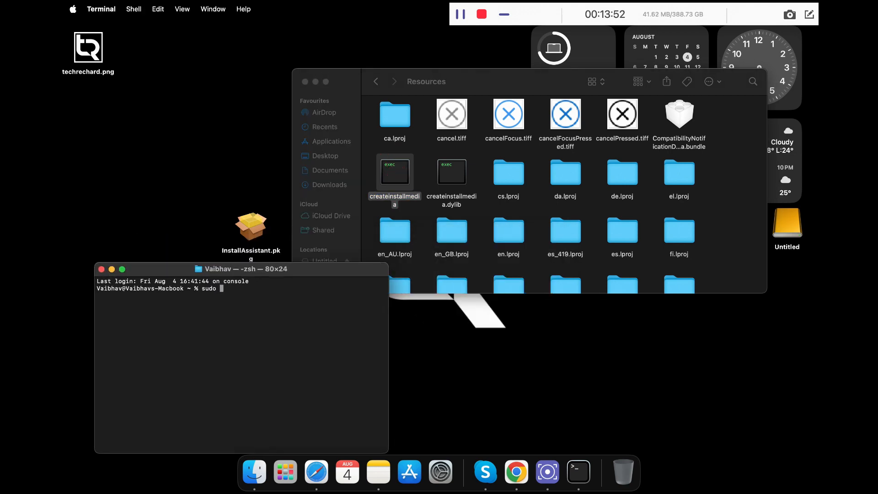
{"action": "left_click_drag", "start_coordinate": [395, 172], "coordinate": [256, 292]}
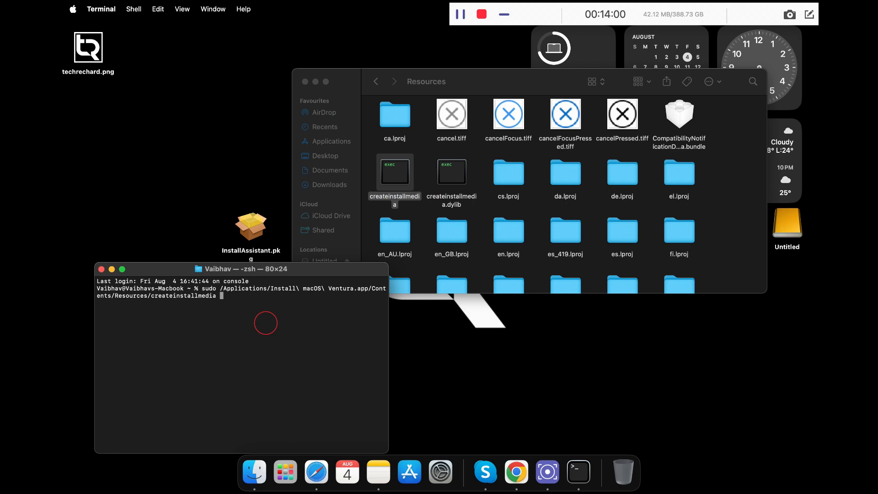
{"action": "type", "text": "--volume /Volumes/Untitled"}
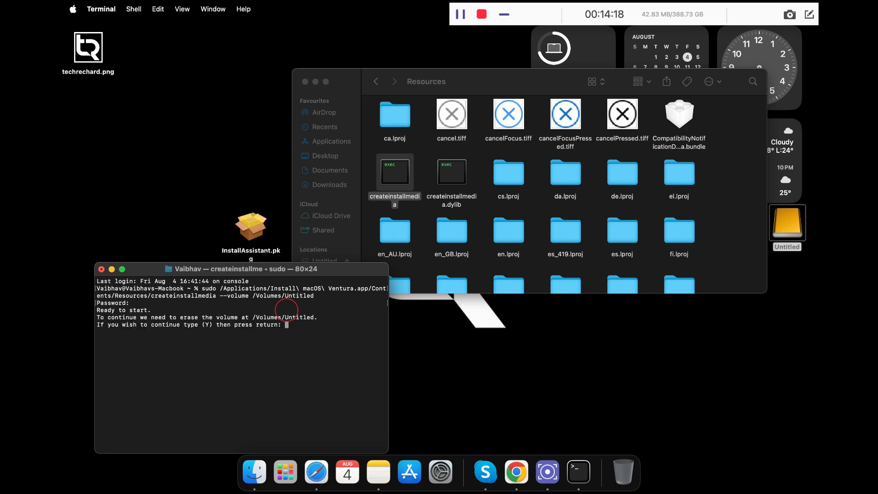
Answer y to confirm erasing the Untitled volume so createinstallmedia proceeds.
{"action": "type", "text": "y"}
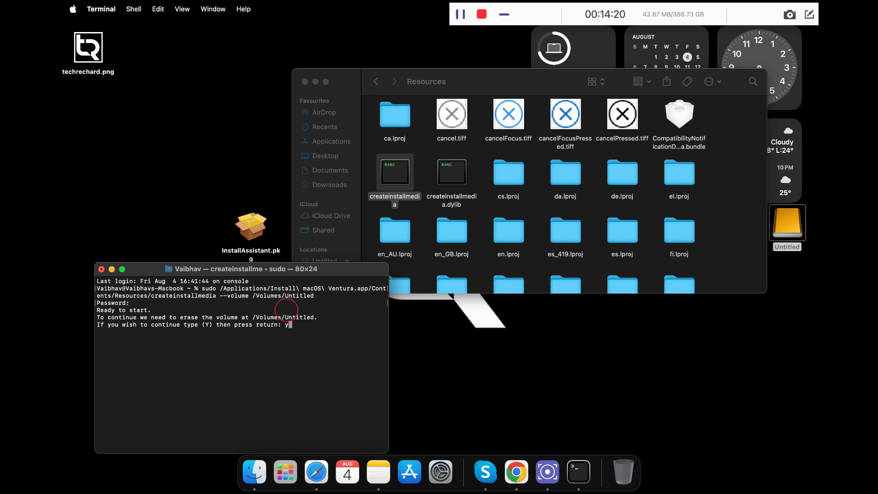
{"action": "key", "text": "return"}
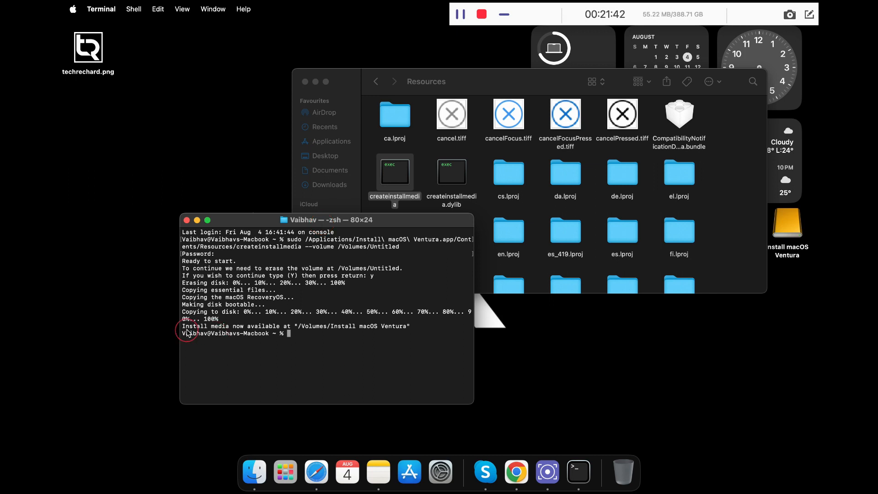
Close the Terminal window once createinstallmedia reports the install media is available.
{"action": "left_click_drag", "start_coordinate": [188, 326], "coordinate": [412, 326]}
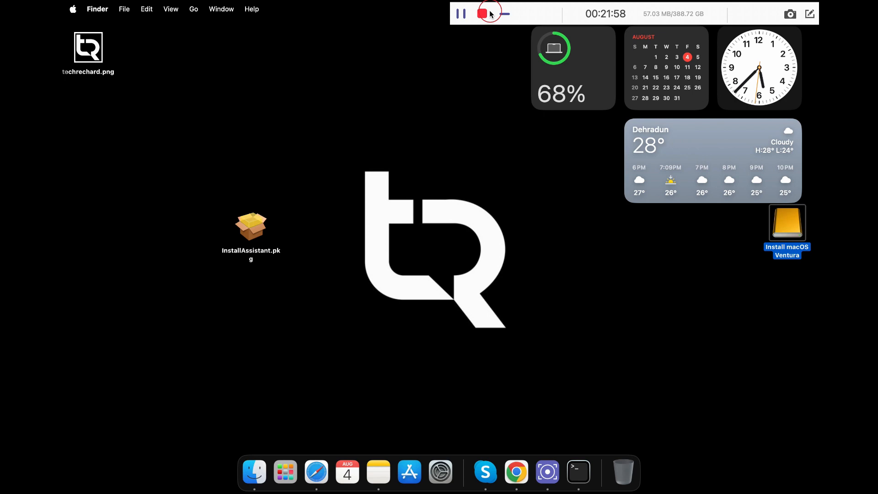
Restart the Mac from the Apple menu and confirm restarting now.
{"action": "left_click", "coordinate": [72, 9]}
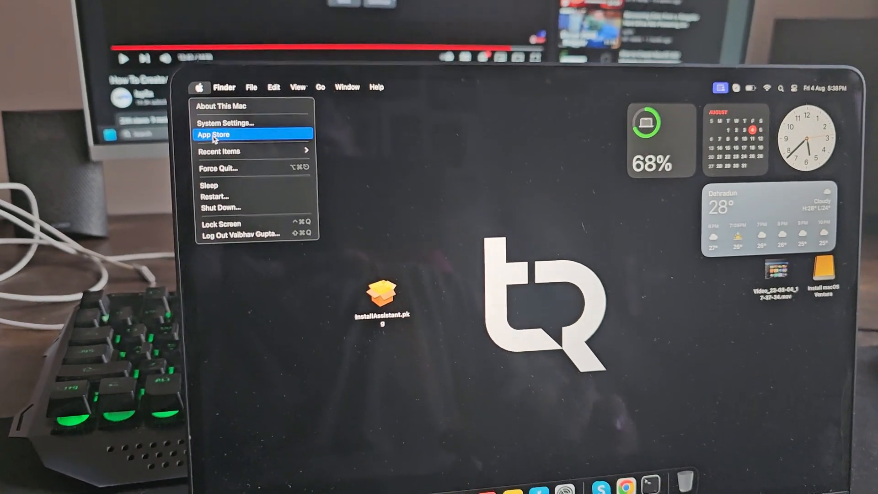
{"action": "left_click", "coordinate": [216, 196]}
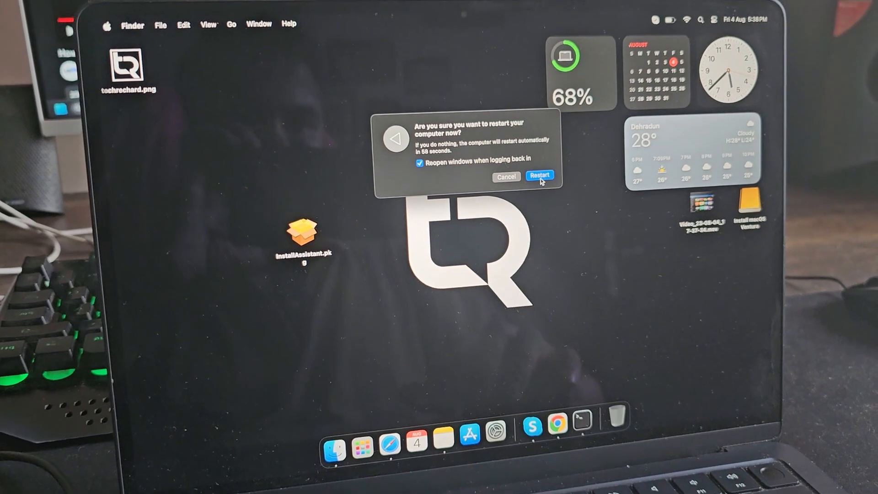
{"action": "left_click", "coordinate": [540, 176]}
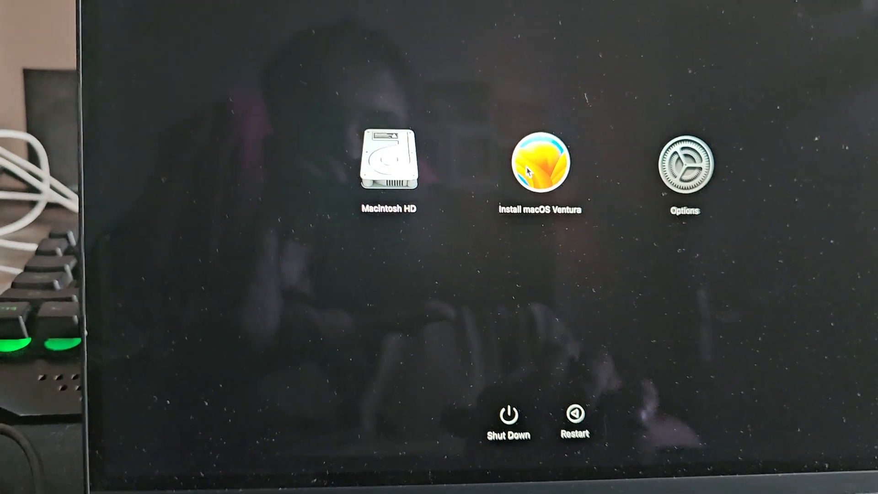
Select the Install macOS Ventura drive in the startup options and continue booting from it.
{"action": "left_click", "coordinate": [539, 164]}
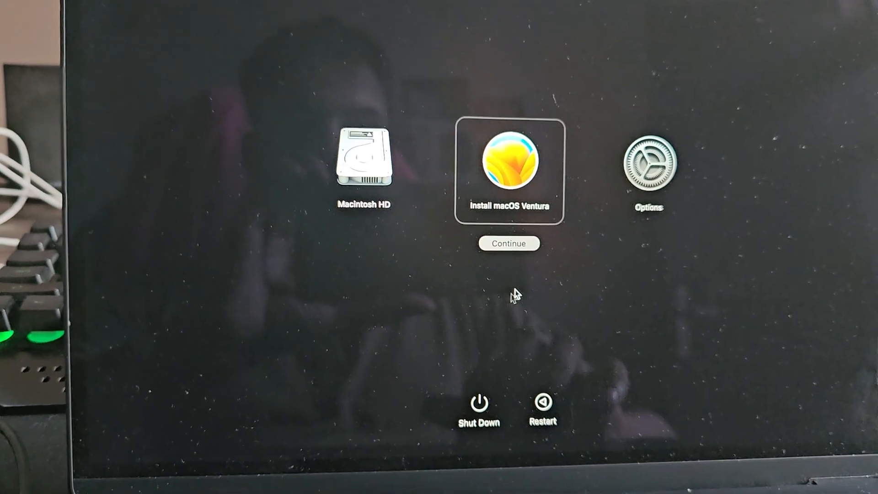
{"action": "left_click", "coordinate": [509, 243]}
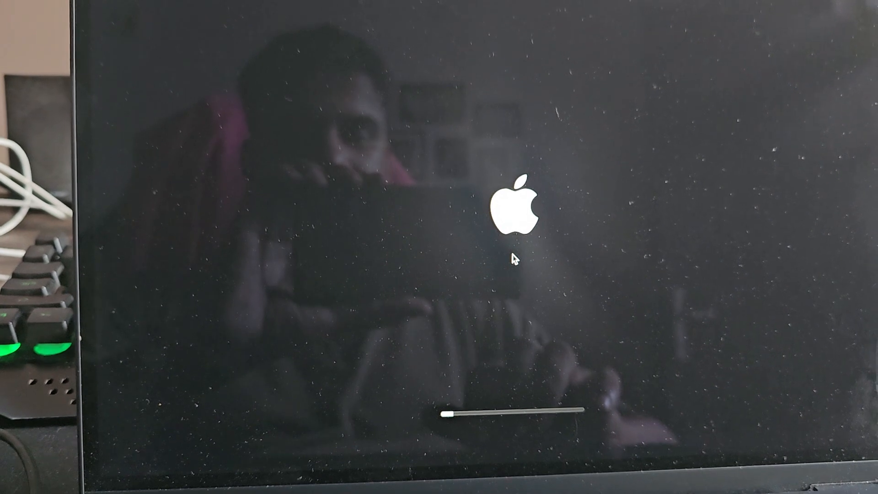